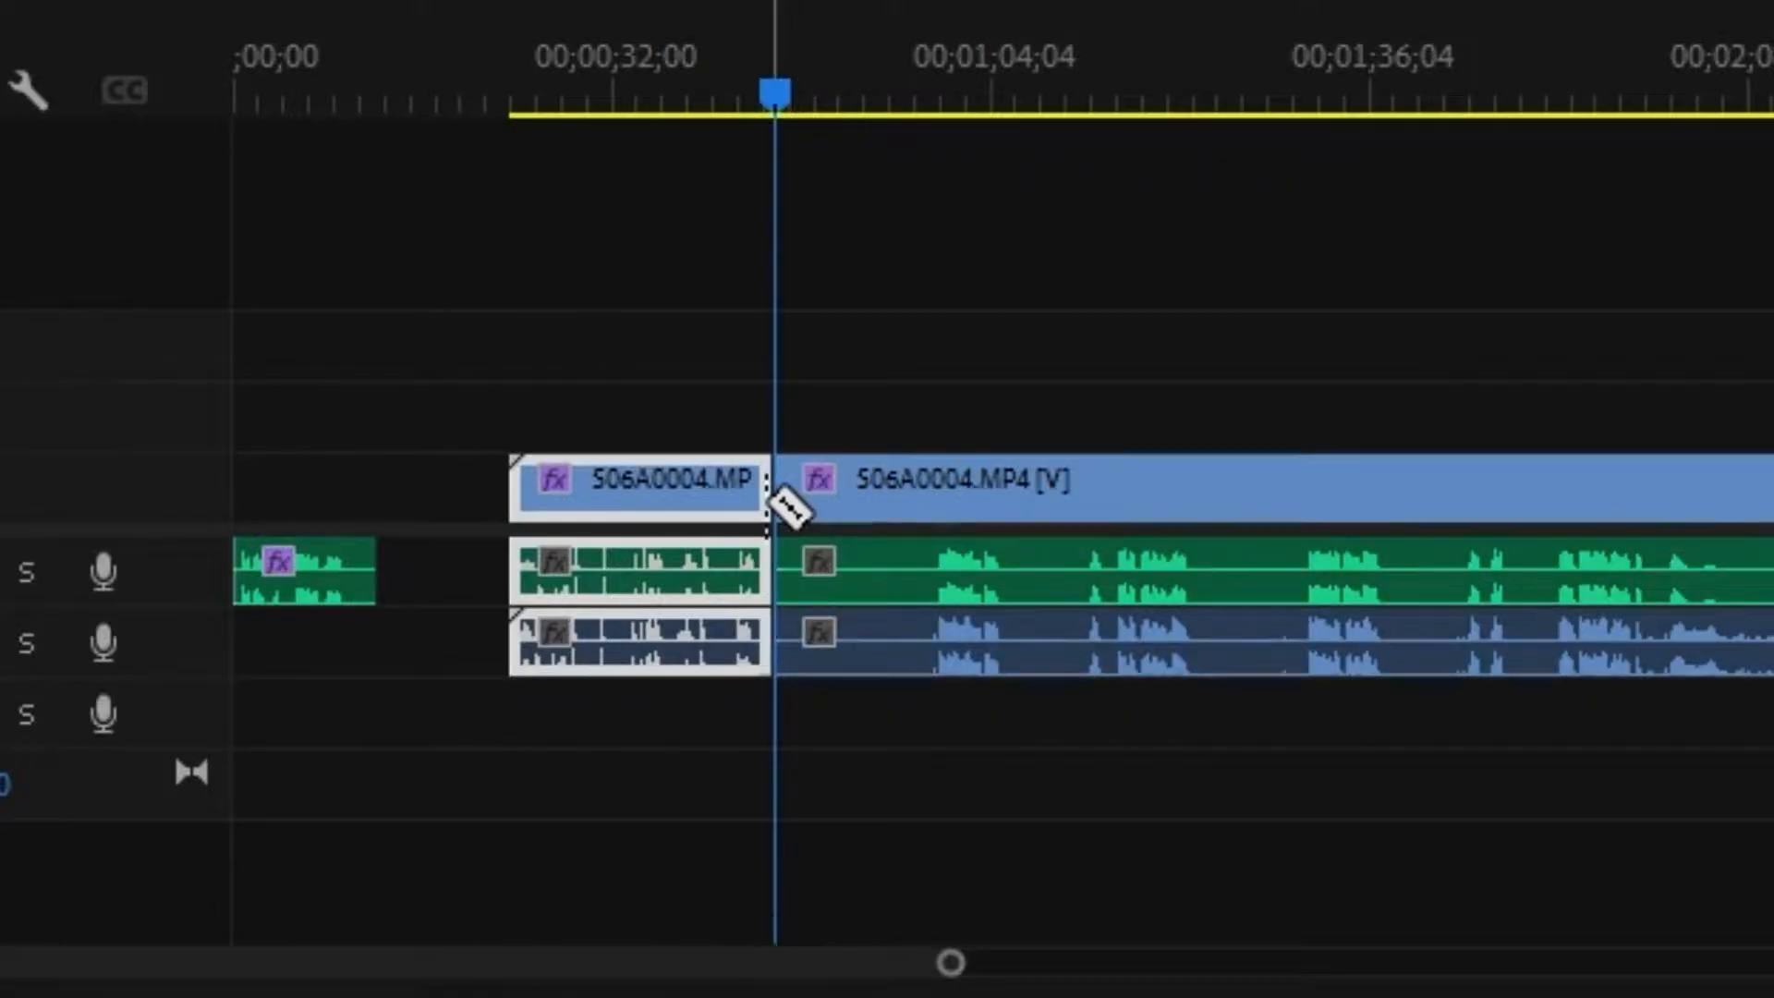
mouse_move(925, 87)
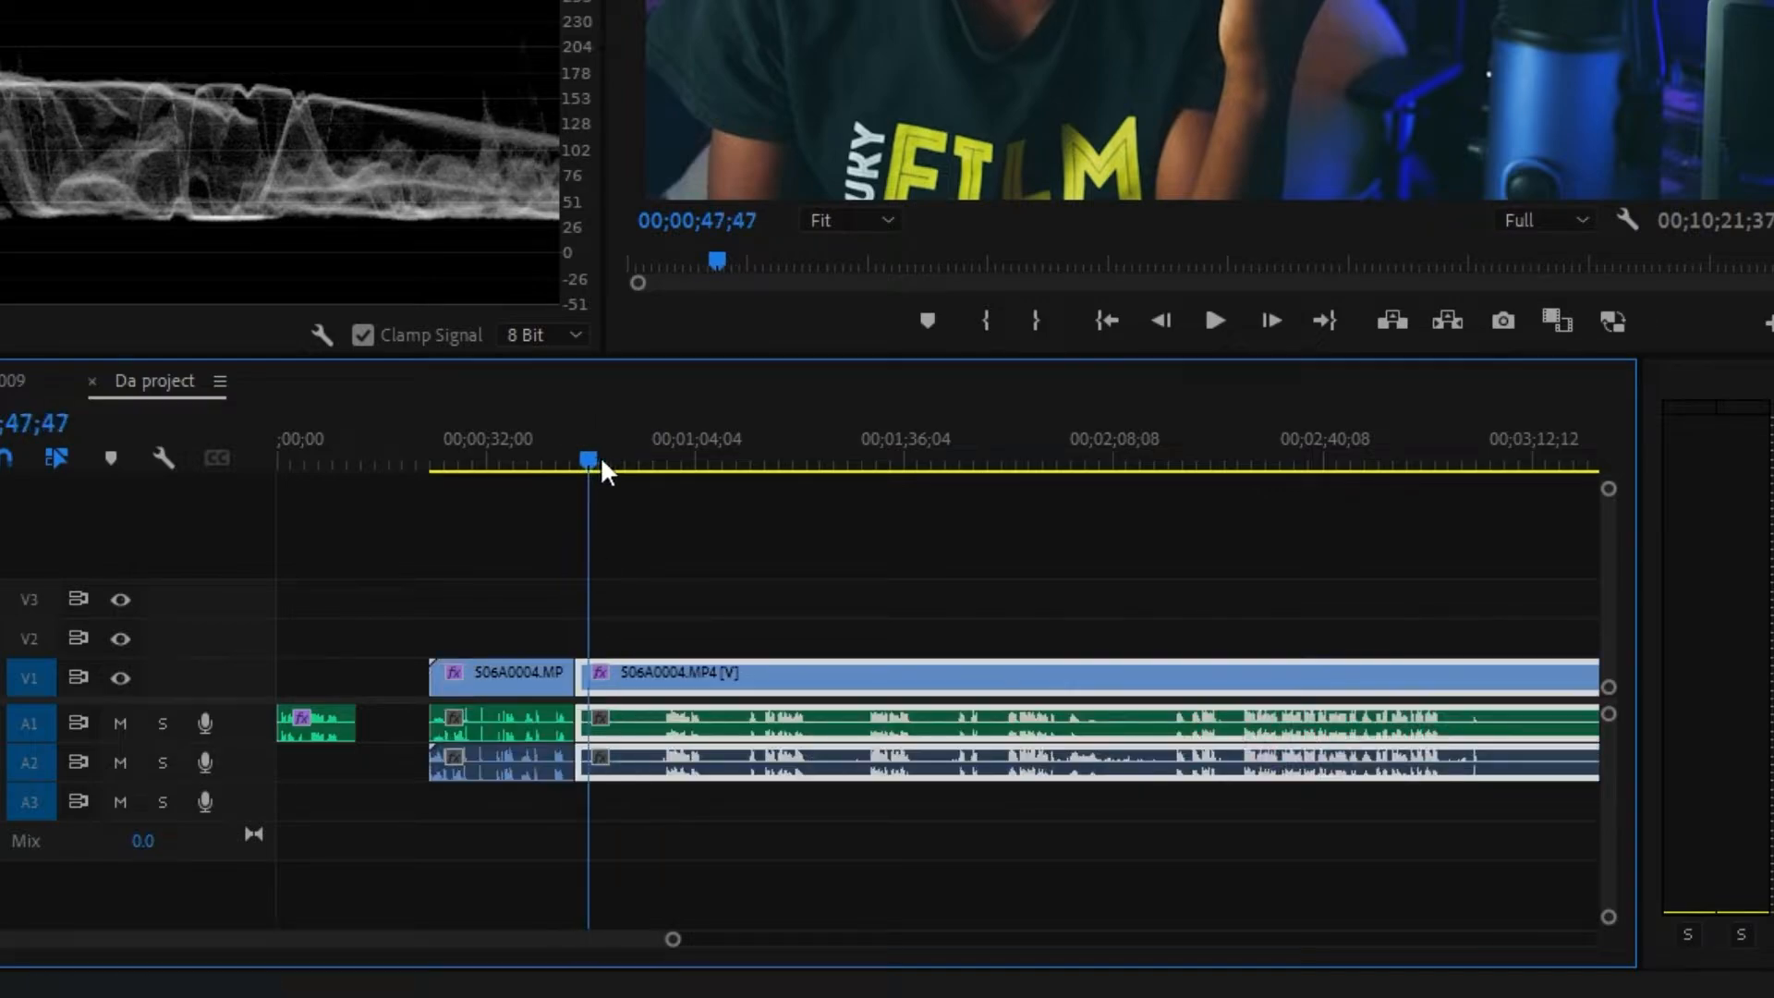
Place the playhead at 00;00;58;22, just past the existing cut in the clip
left_click(658, 464)
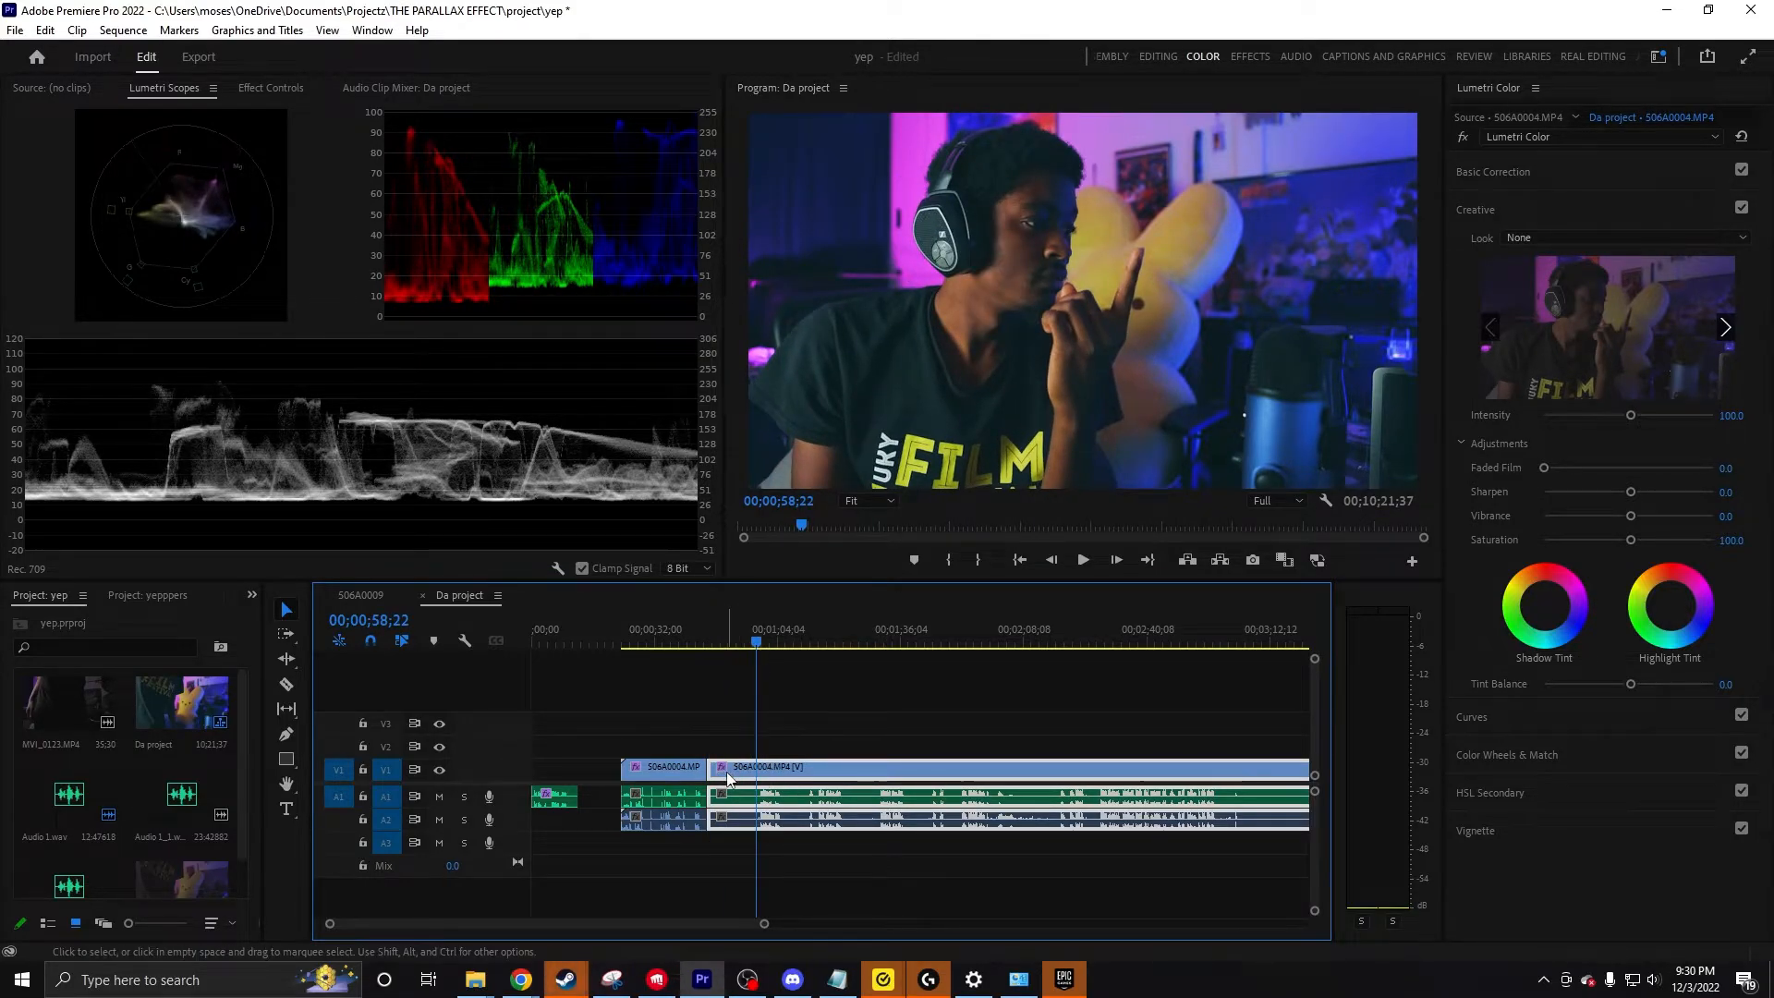
mouse_move(745, 775)
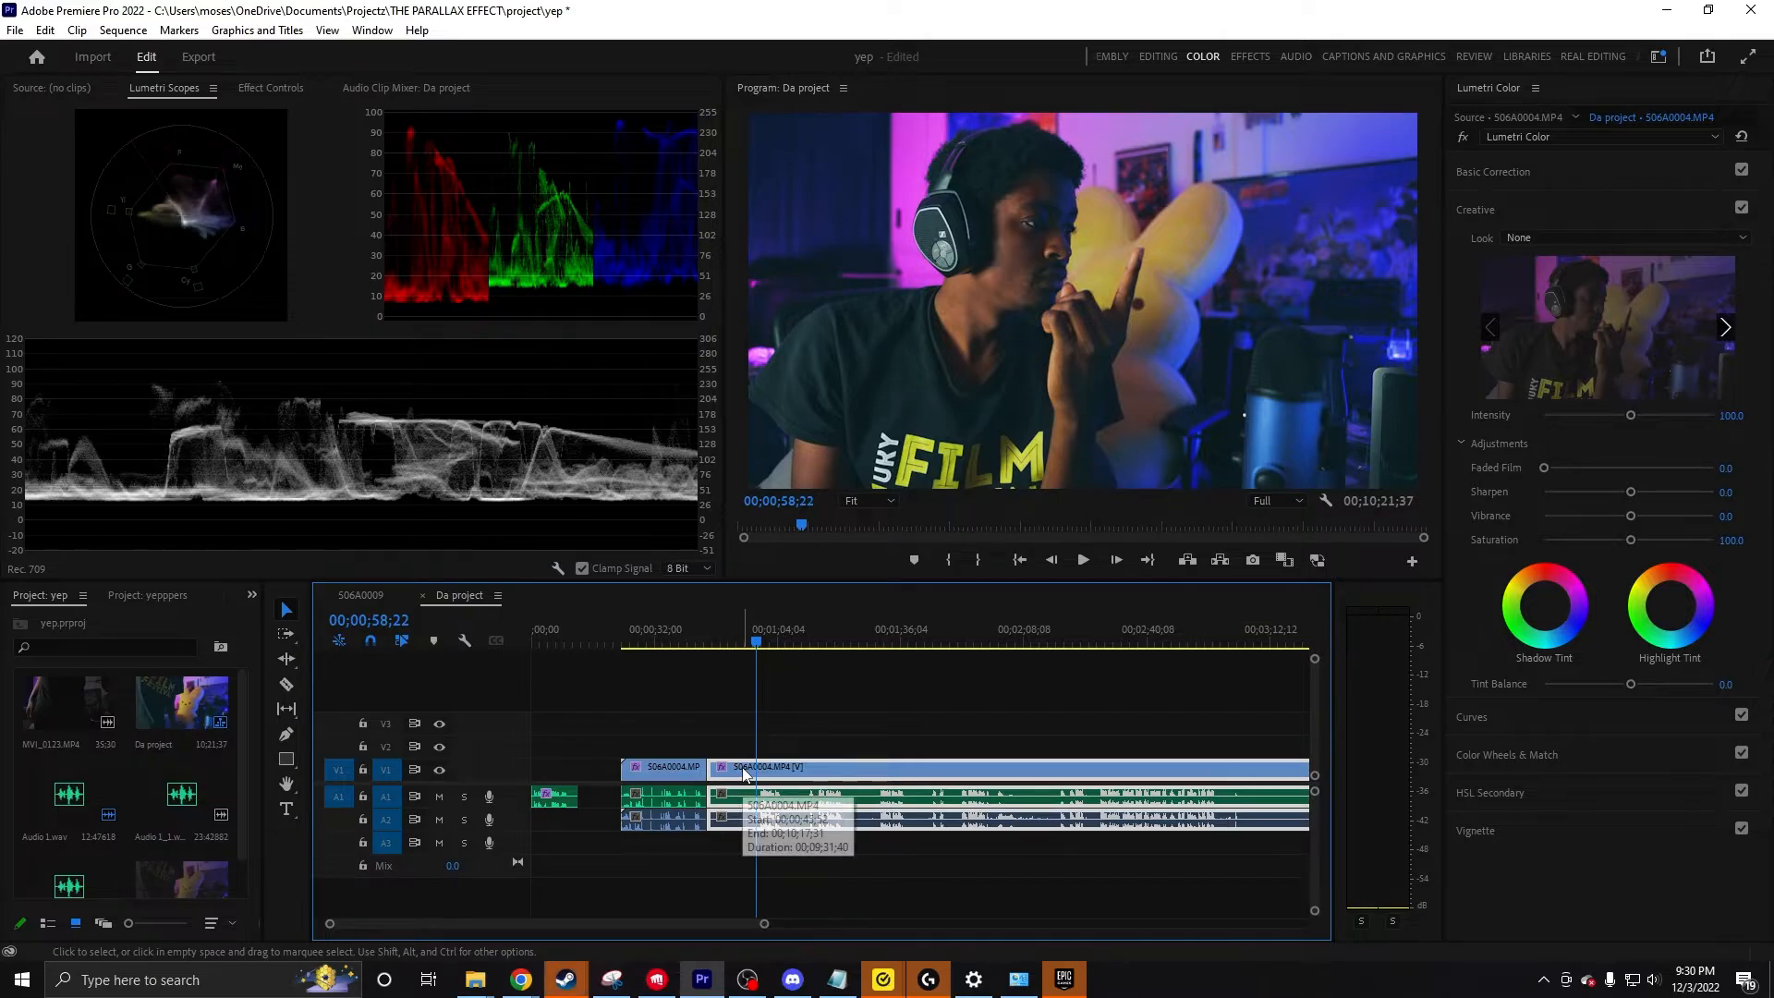
Ripple trim the previous edit to the playhead with Q, removing about 12 seconds of dead space
key("q")
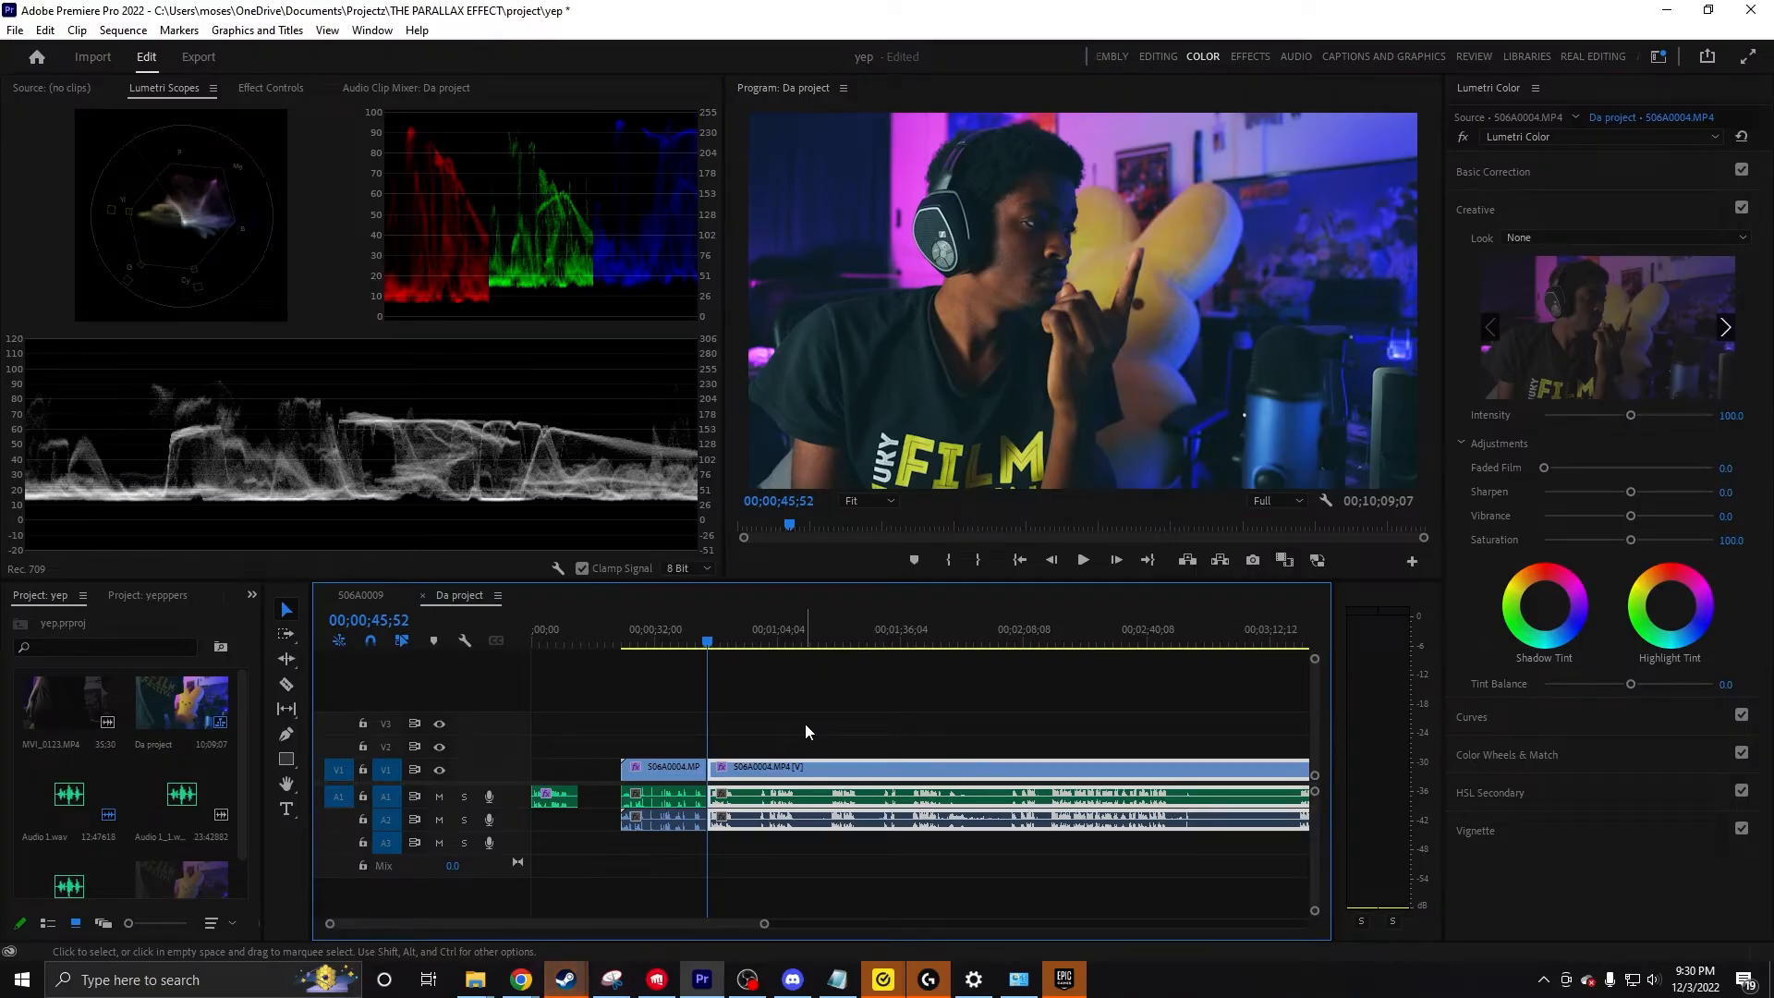
Move the playhead to about 01;17;09 and ripple trim the next edit to it with W
left_click(839, 643)
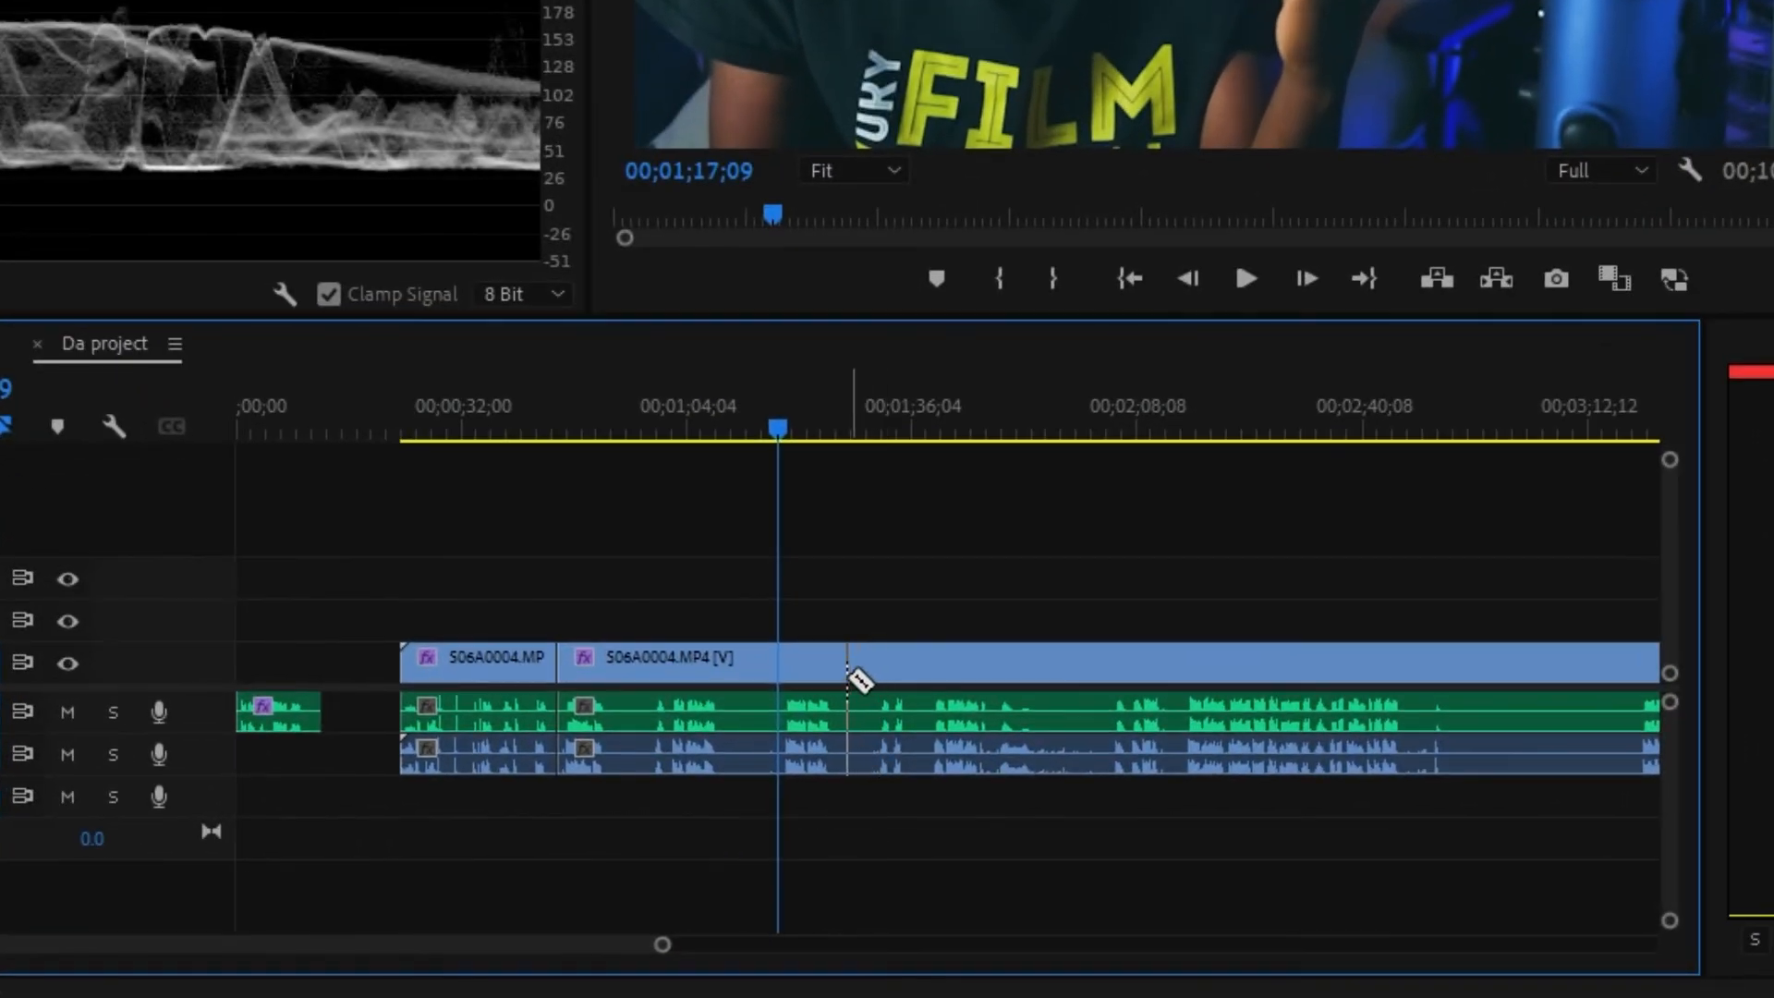
key("w")
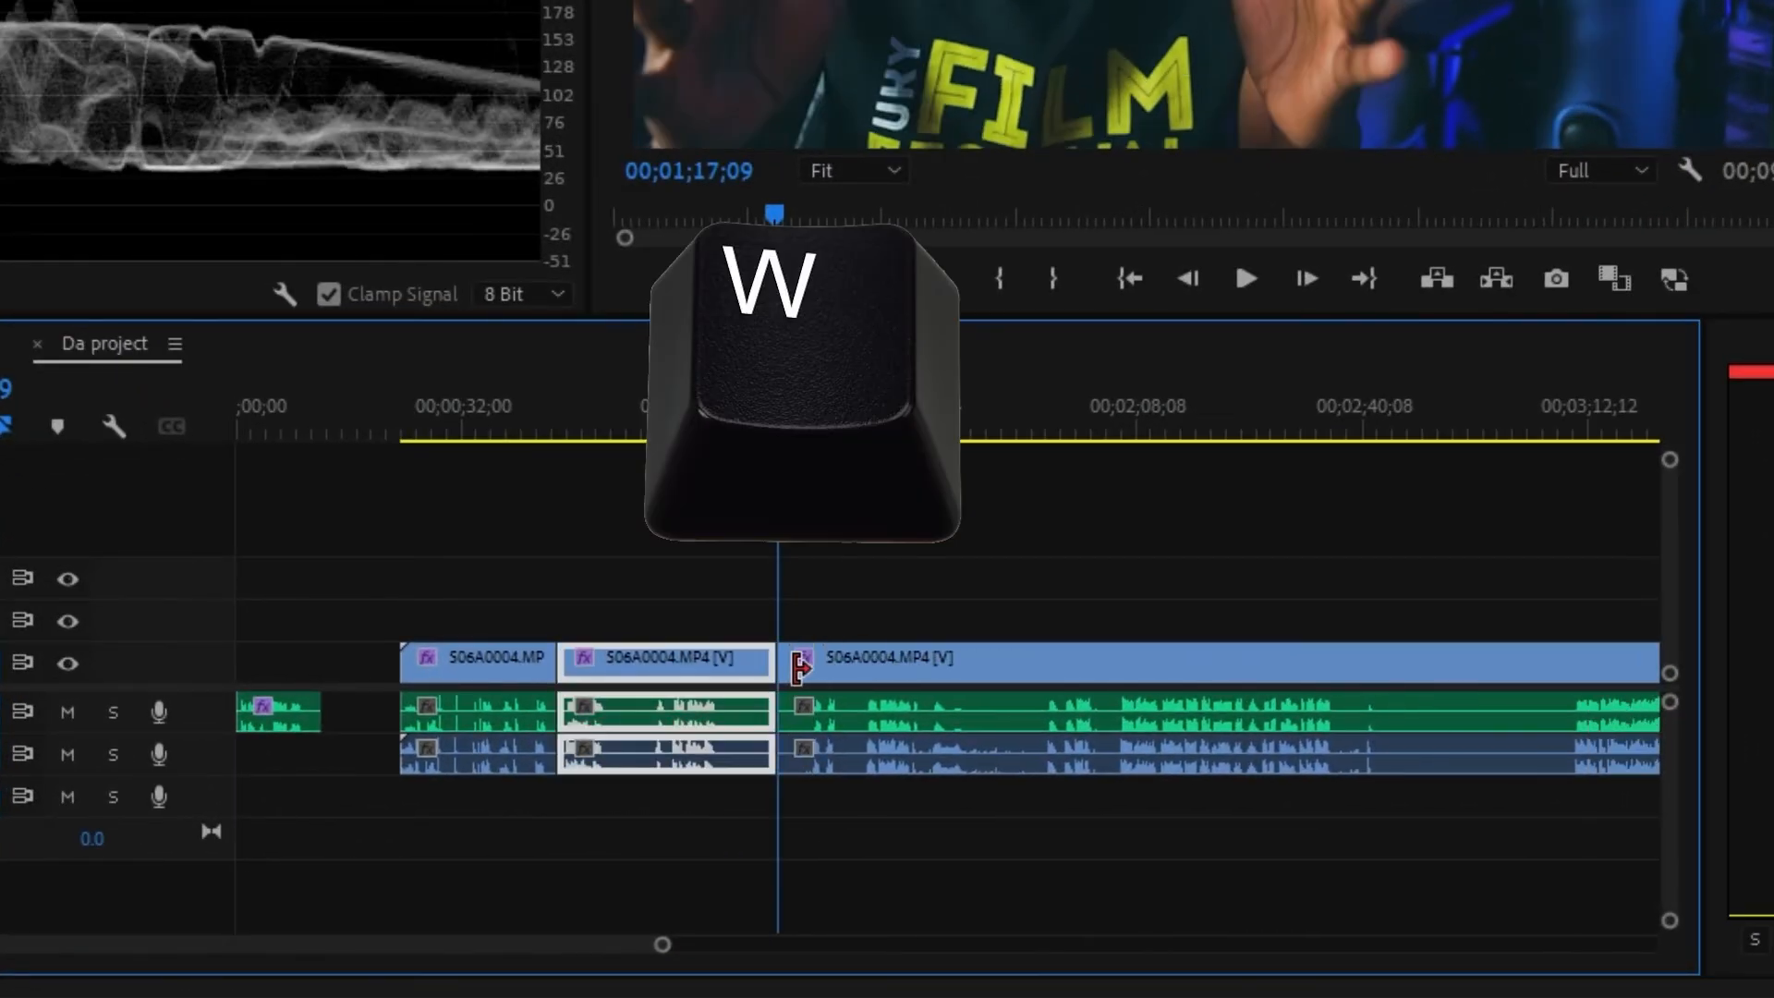